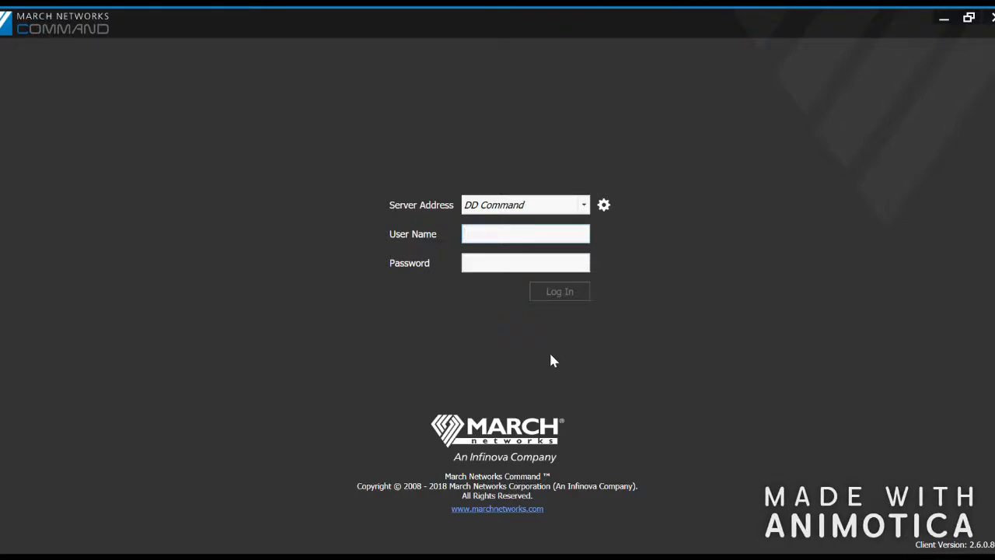
click(526, 233)
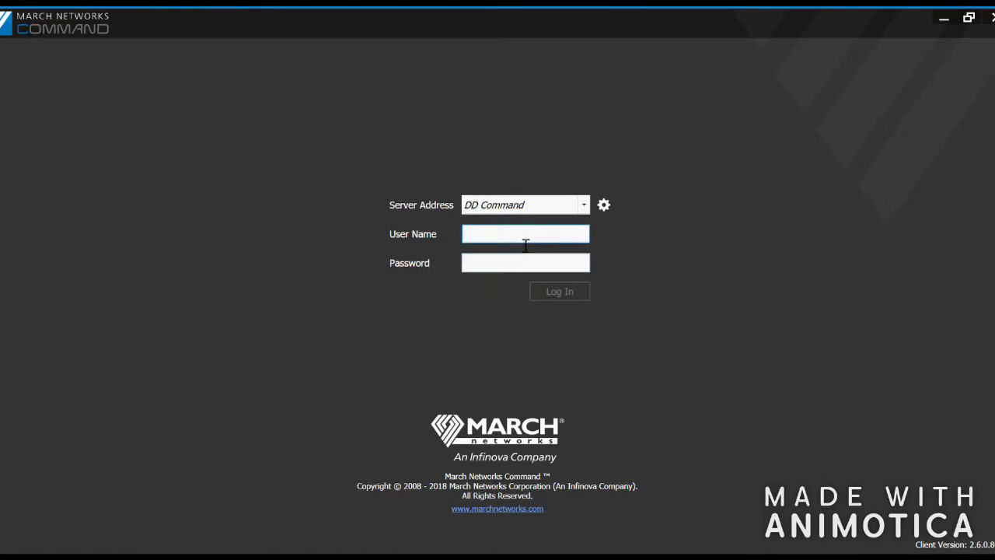
text(brwirtz)
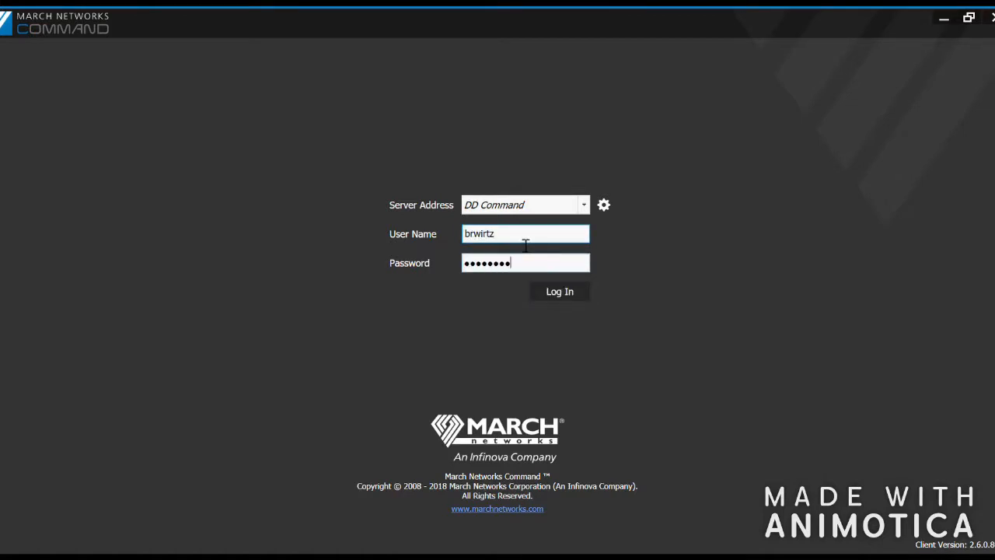
click(560, 291)
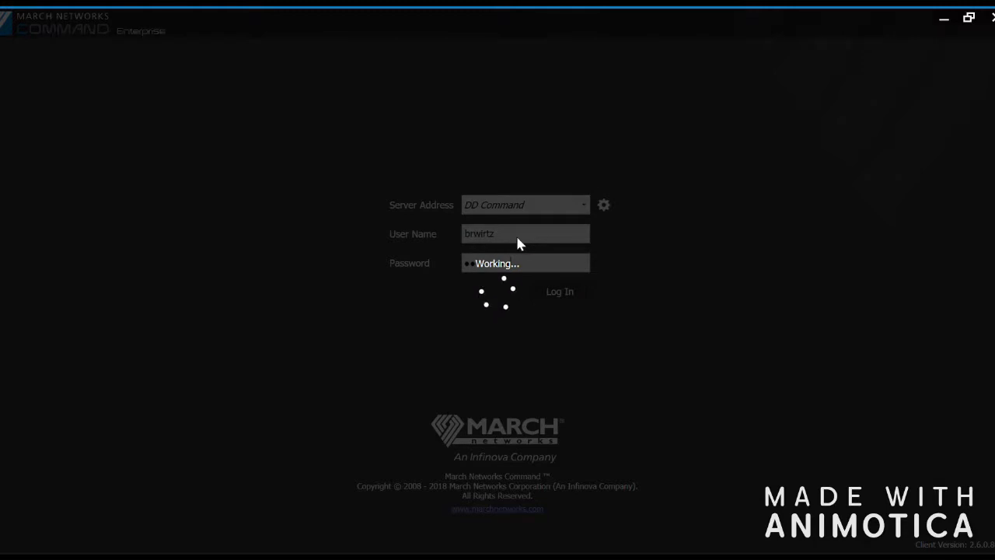
click(560, 291)
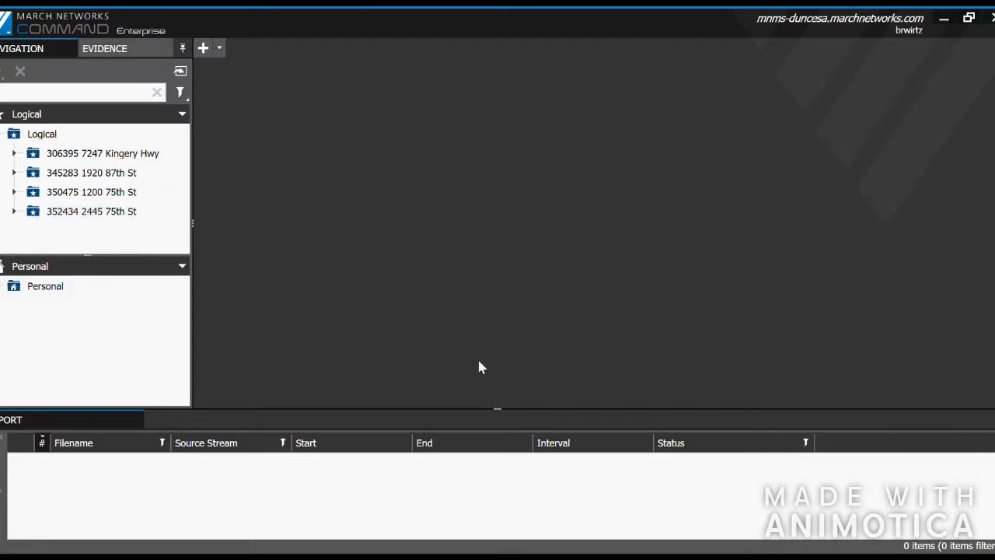
click(90, 193)
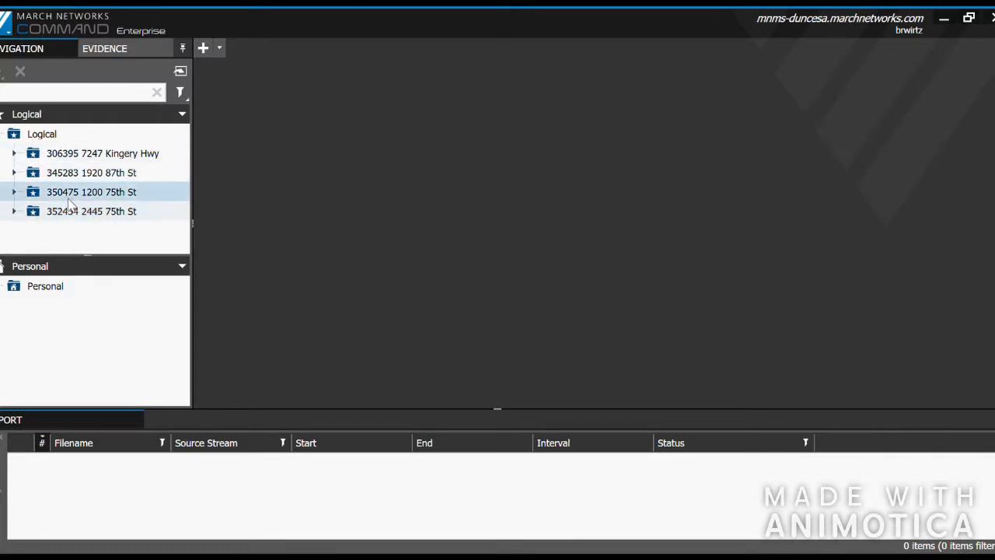
click(12, 211)
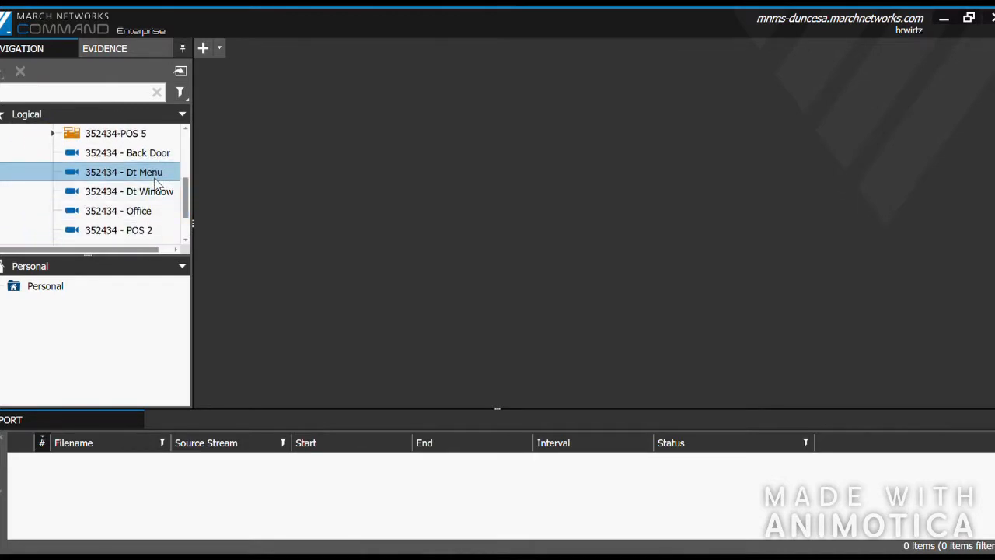
double_click(124, 171)
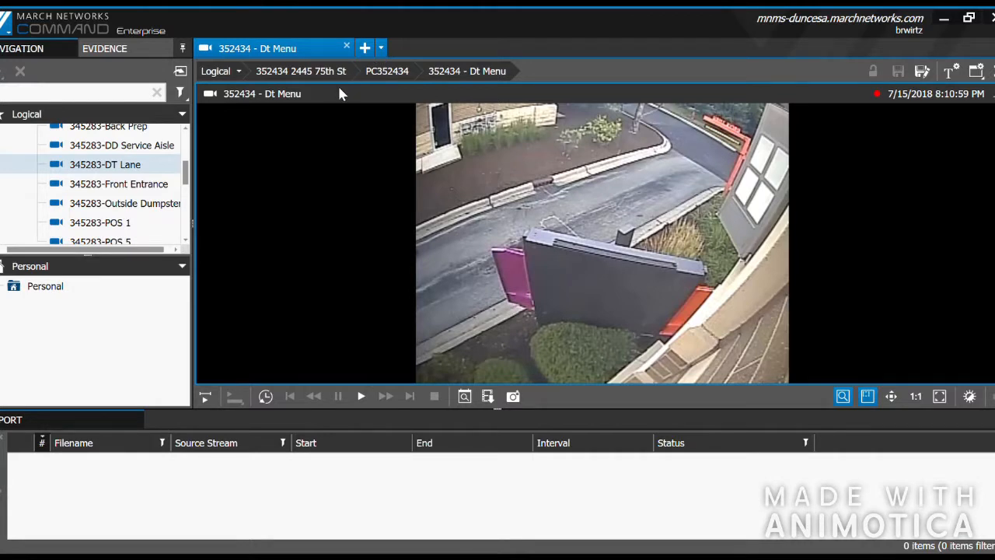
Create a new four-cell view with drive-thru cameras, then remove all cameras from it
click(364, 47)
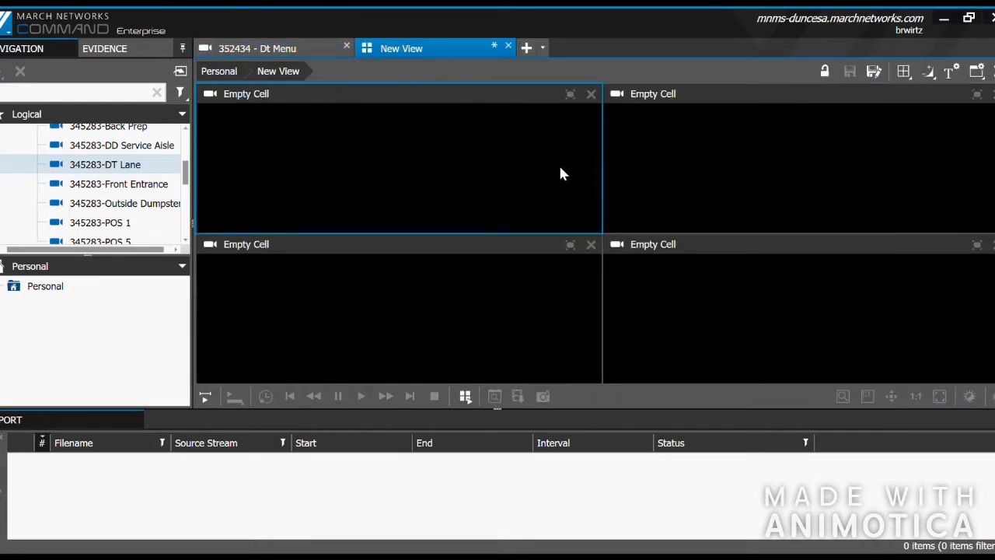
mouse_move(205, 174)
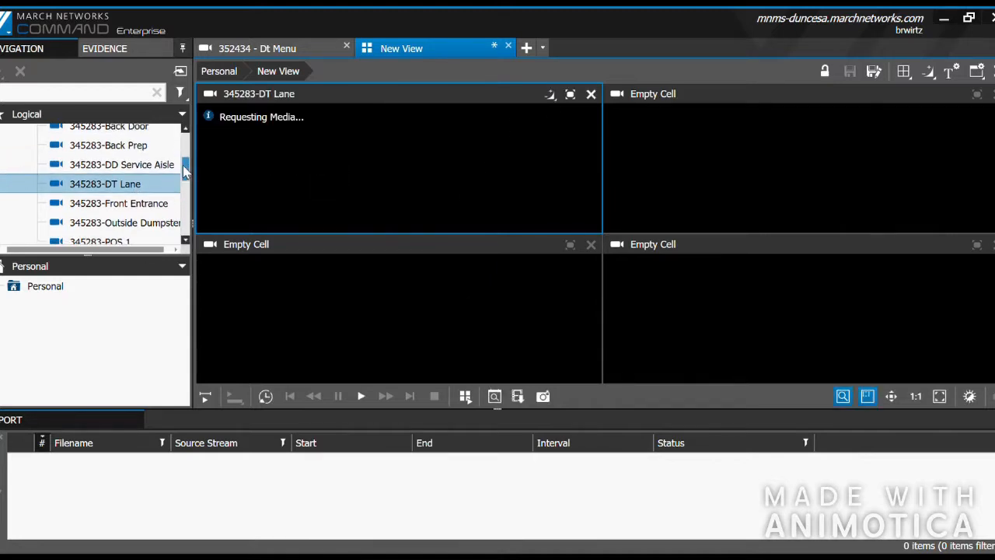
scroll(down, 3)
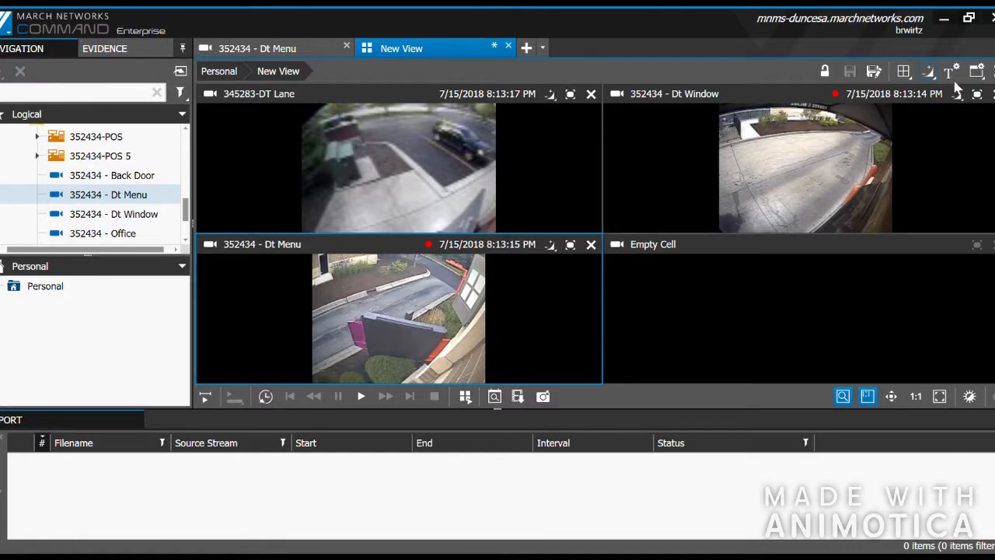
mouse_move(902, 87)
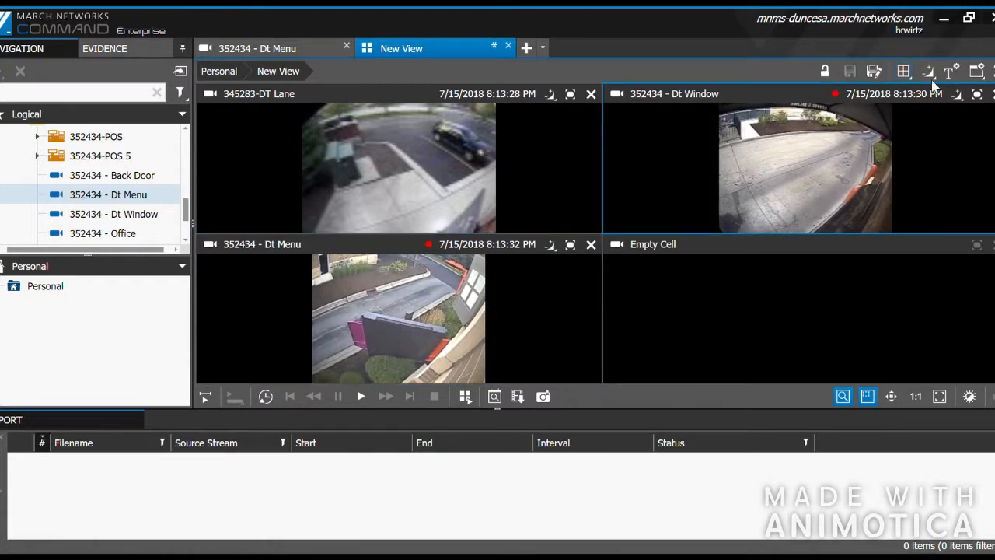
click(929, 72)
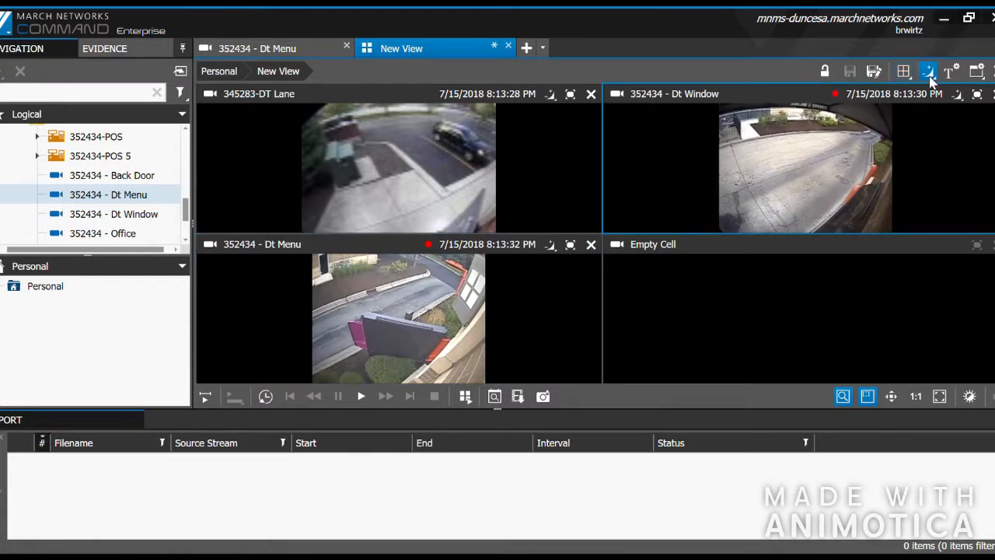
click(927, 71)
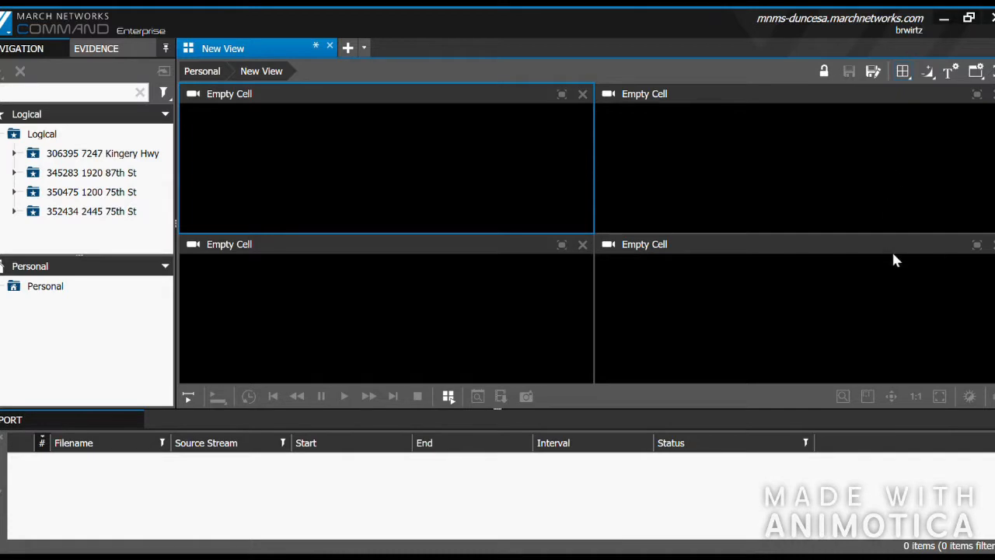
Close the New View multi-camera tab
click(330, 45)
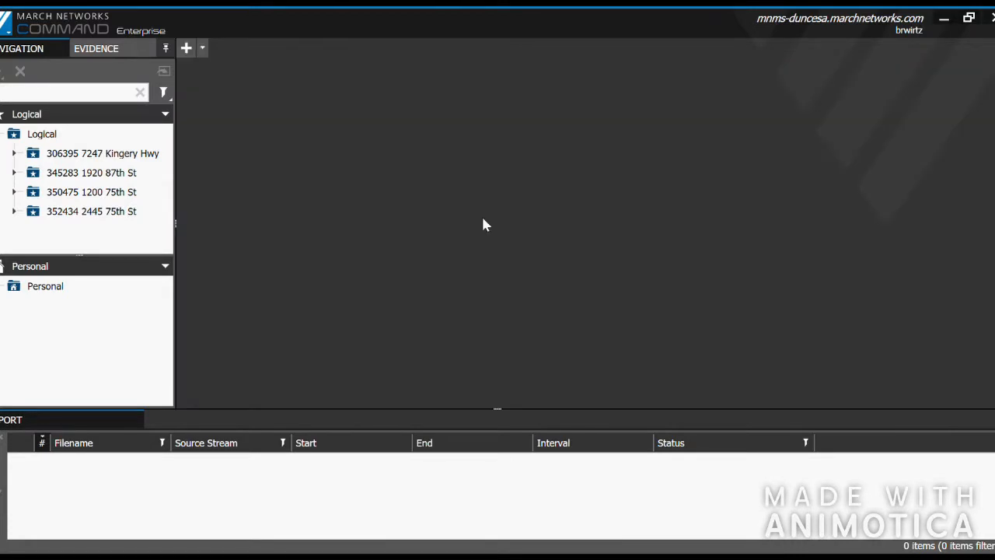
mouse_move(904, 89)
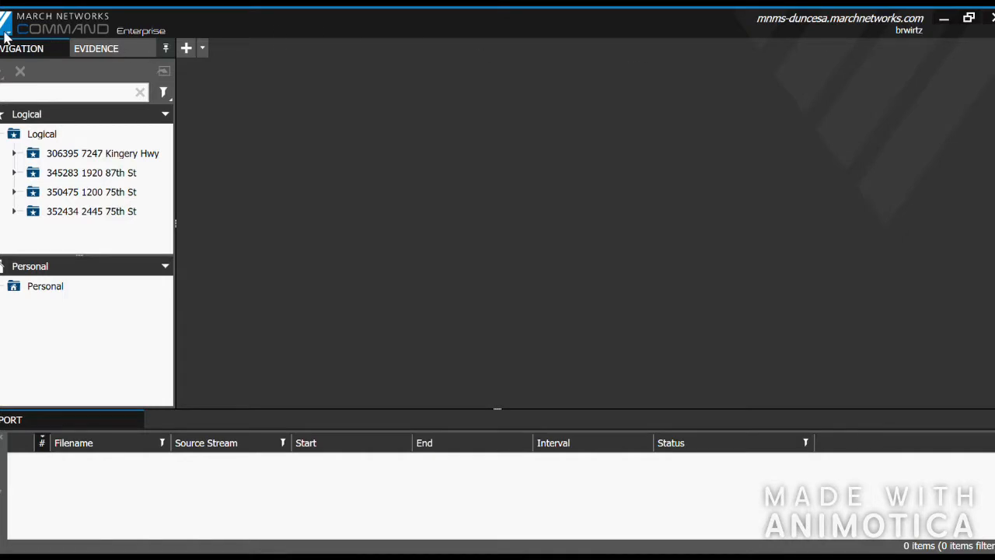
mouse_move(45, 173)
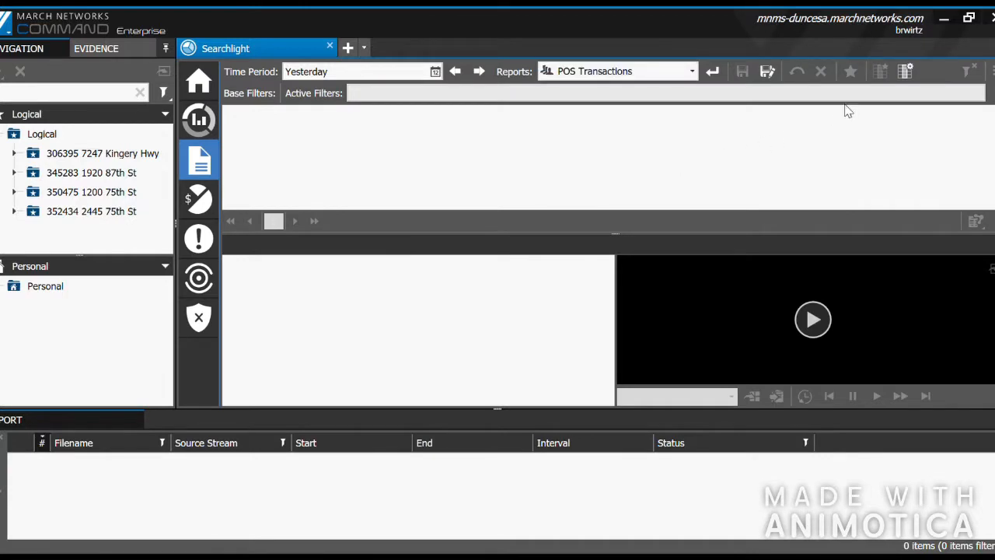
mouse_move(889, 71)
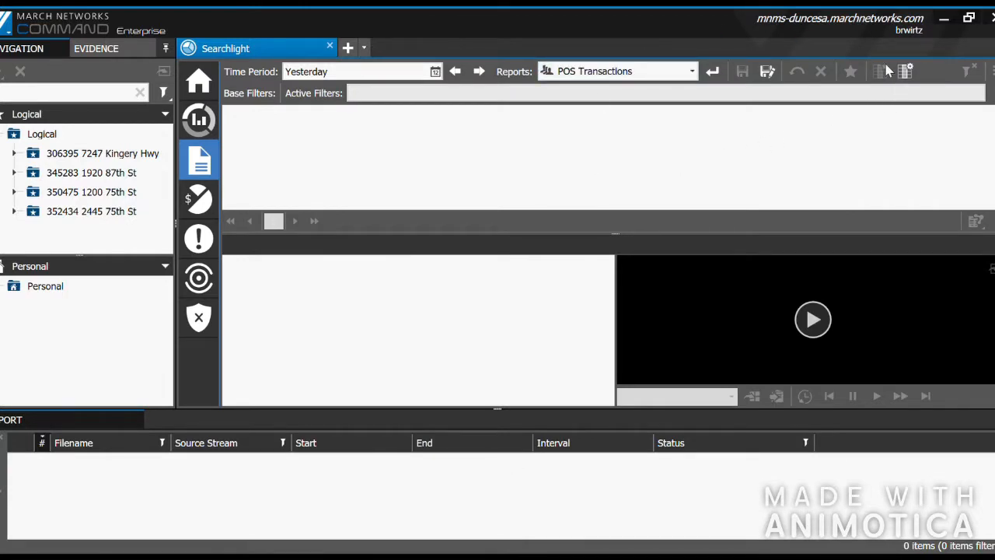
mouse_move(496, 131)
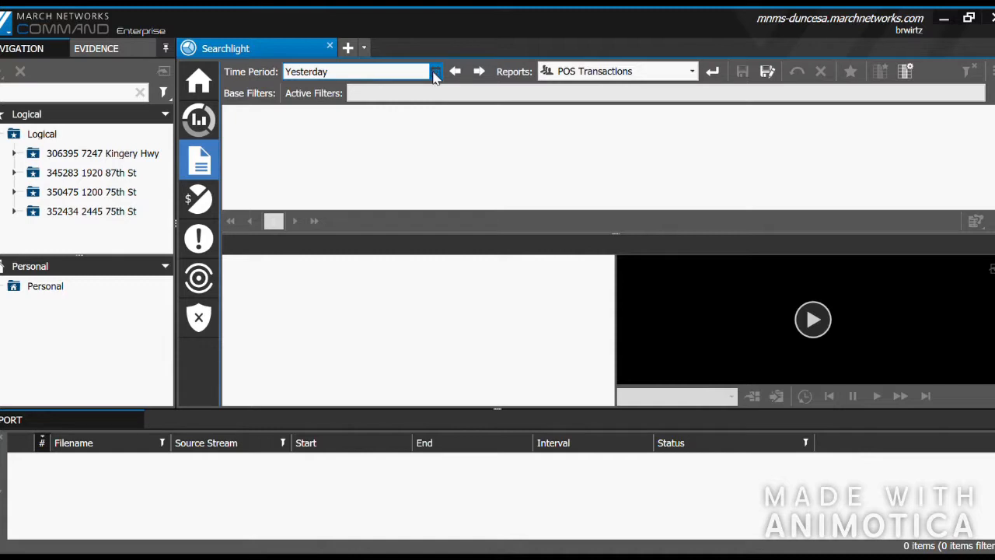
mouse_move(420, 136)
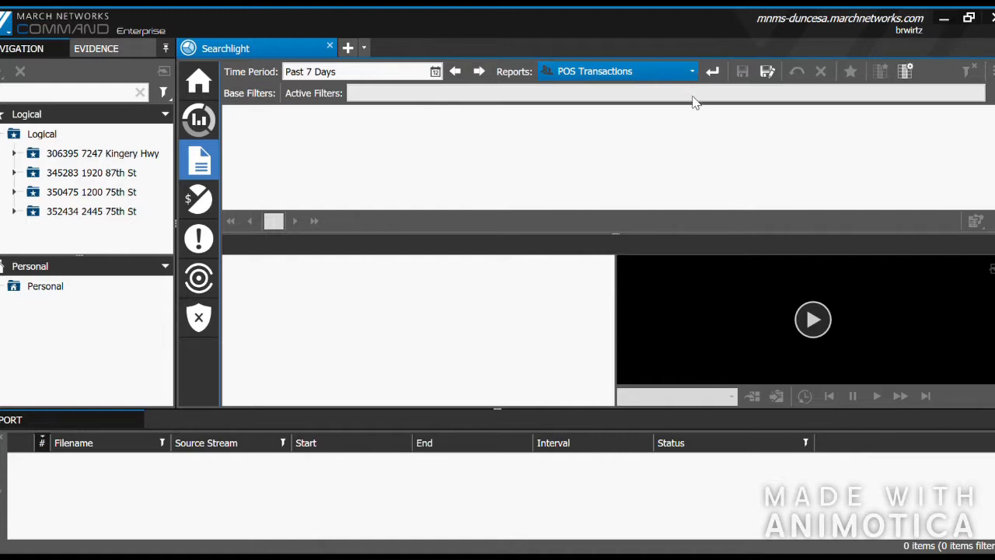
mouse_move(694, 238)
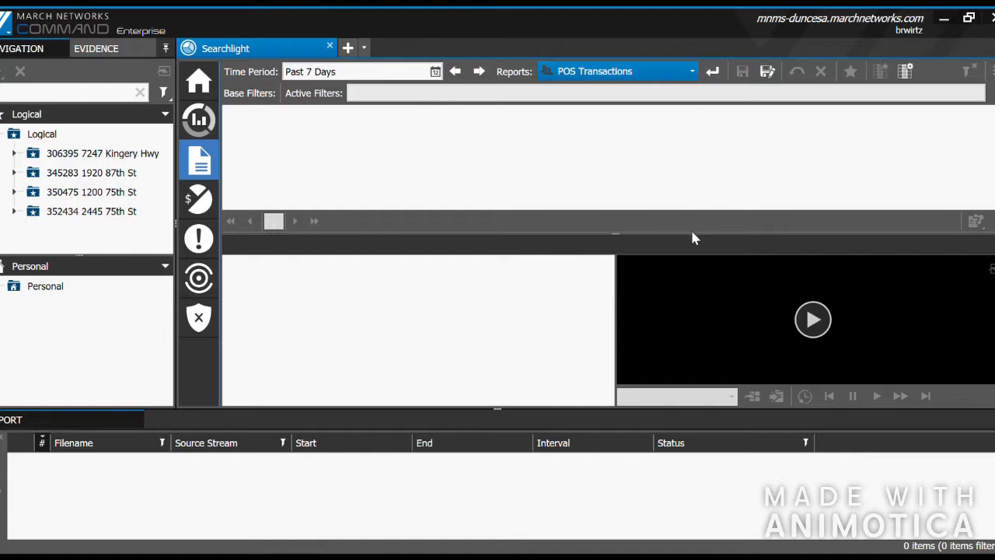
mouse_move(635, 238)
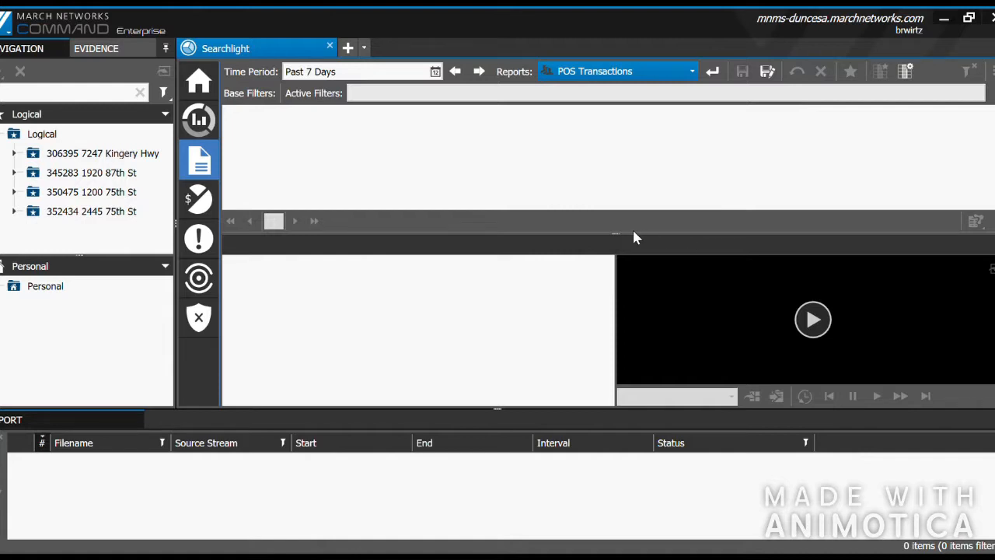
Select the Voided Transactions report for the past 7 days and run it
click(616, 72)
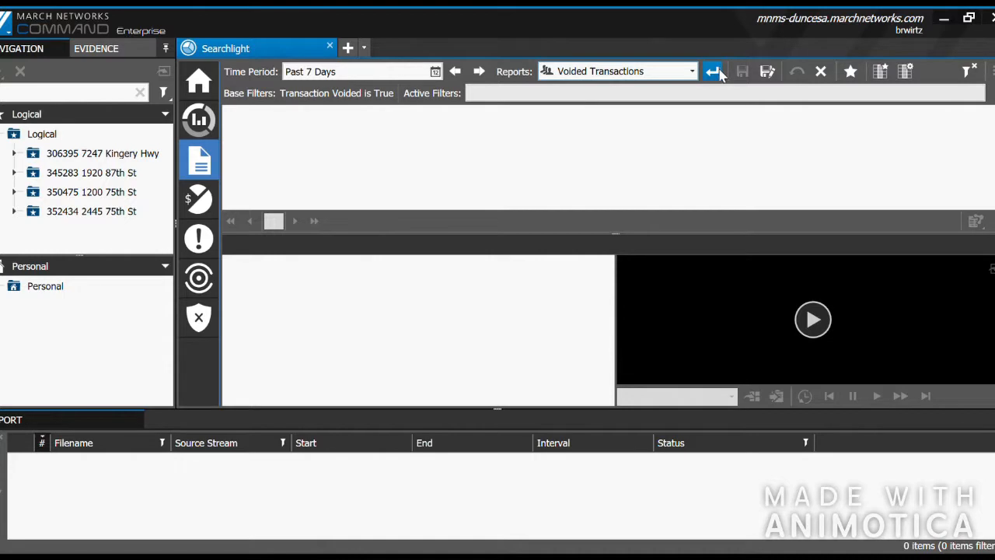
click(713, 71)
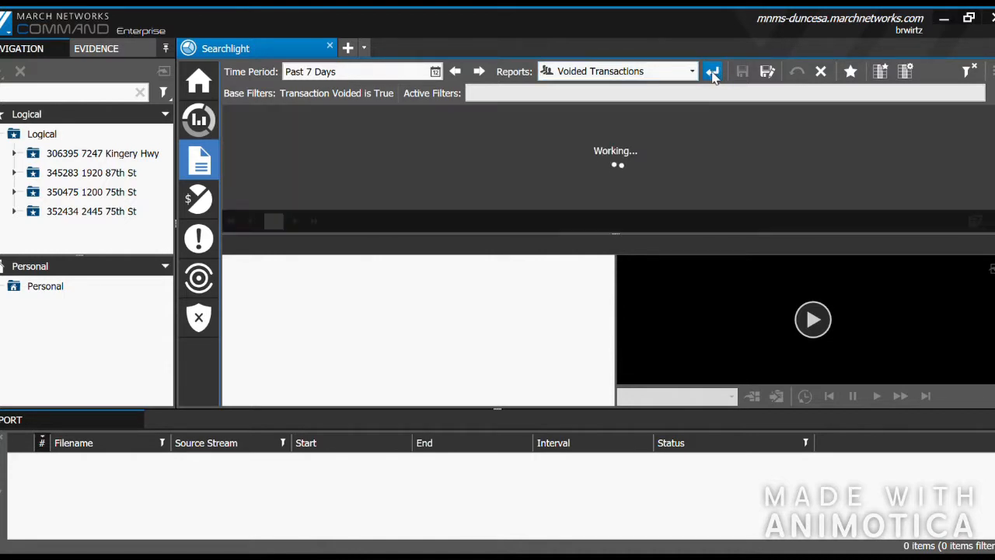
Scroll the Voided Transactions results to the 7/14/2018 8:10:03 AM row for transaction 2416336
click(712, 71)
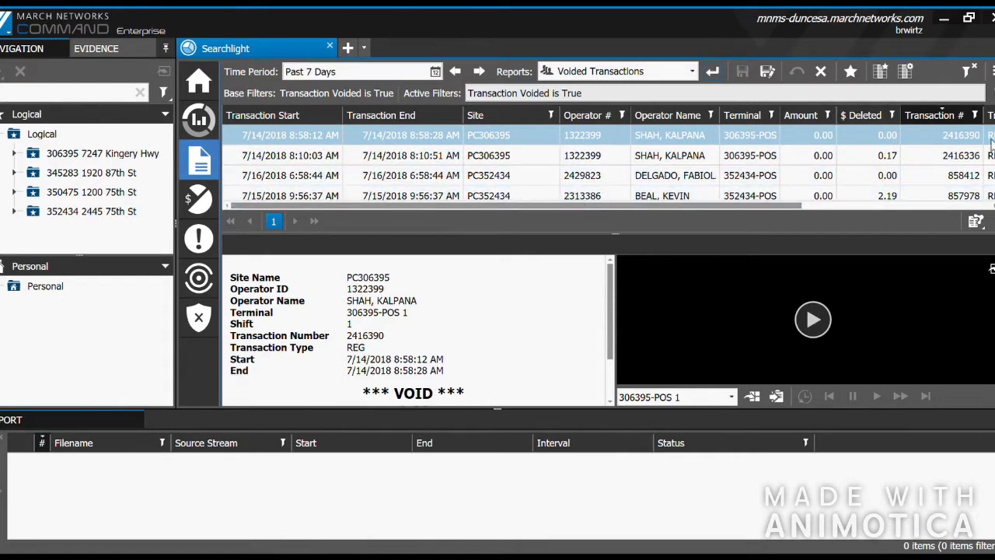
scroll(down, 3)
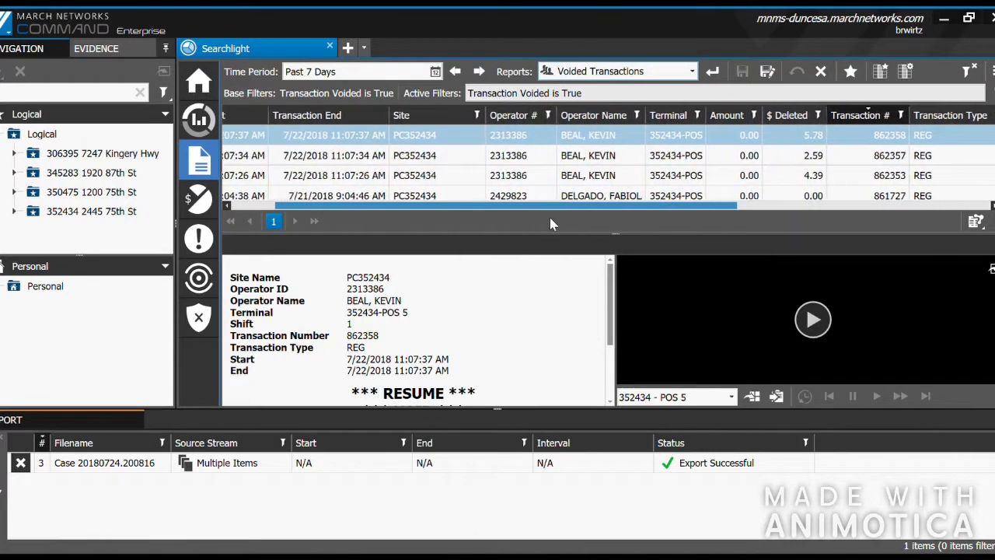
scroll(left, 3)
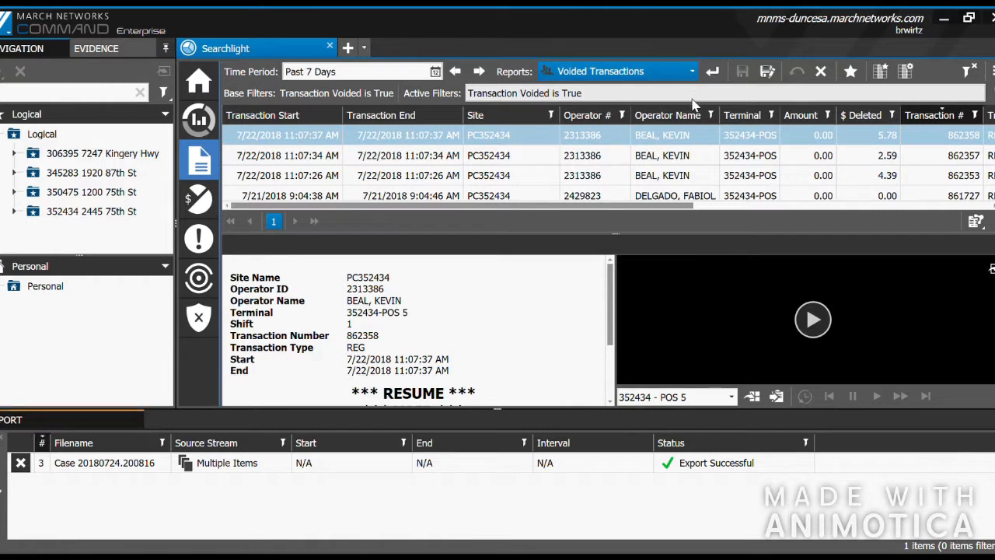
mouse_move(692, 152)
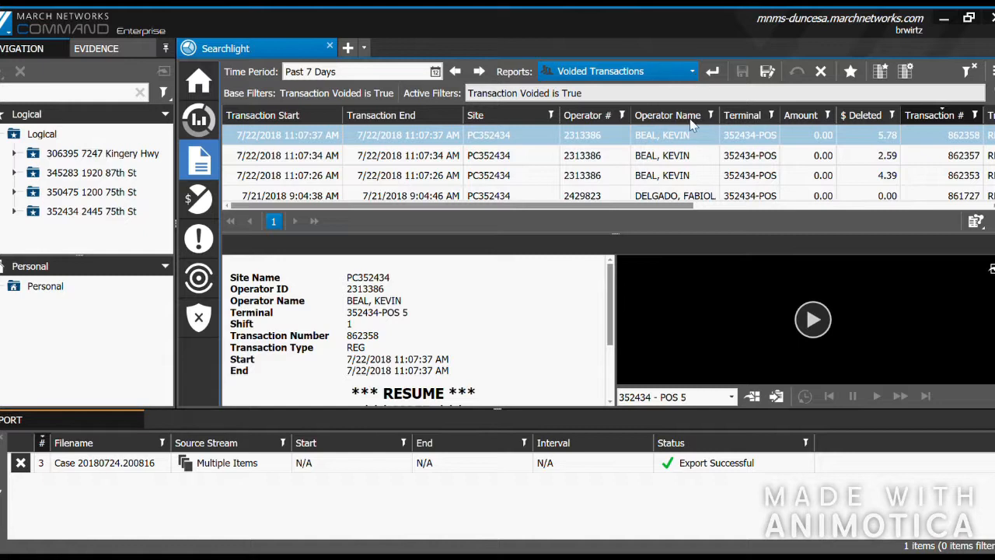
mouse_move(687, 199)
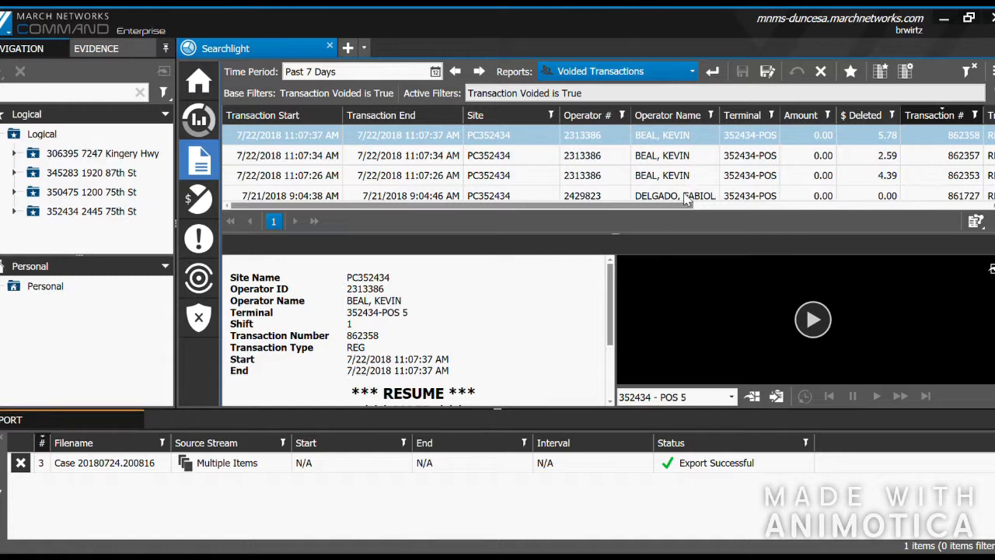
mouse_move(681, 233)
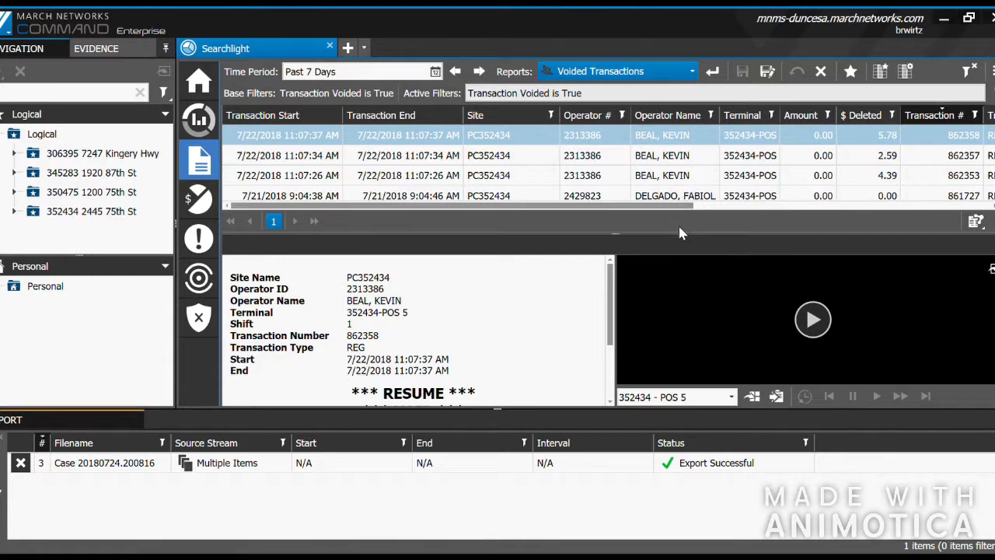
mouse_move(684, 201)
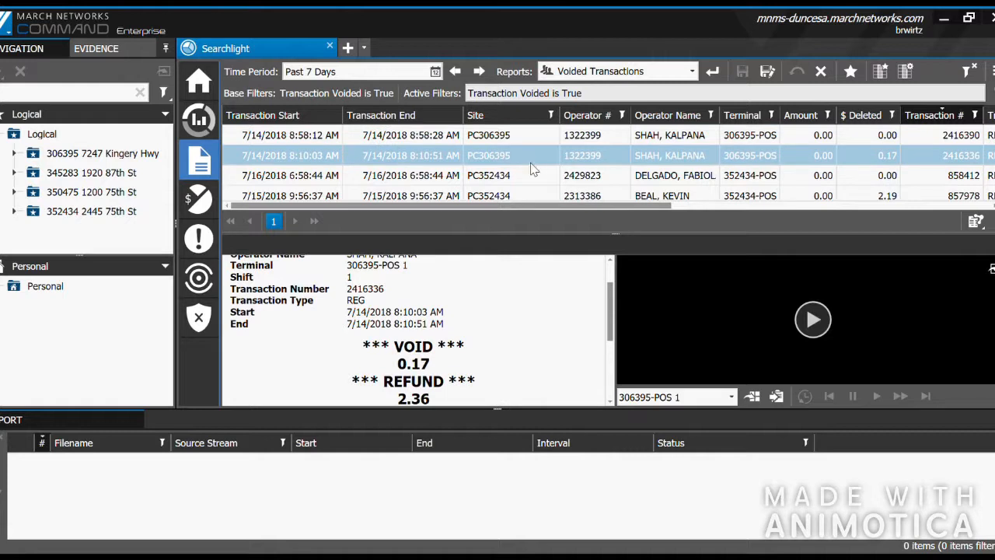
Scroll the receipt to its totals and play the POS 1 footage for transaction 2416336
scroll(down, 3)
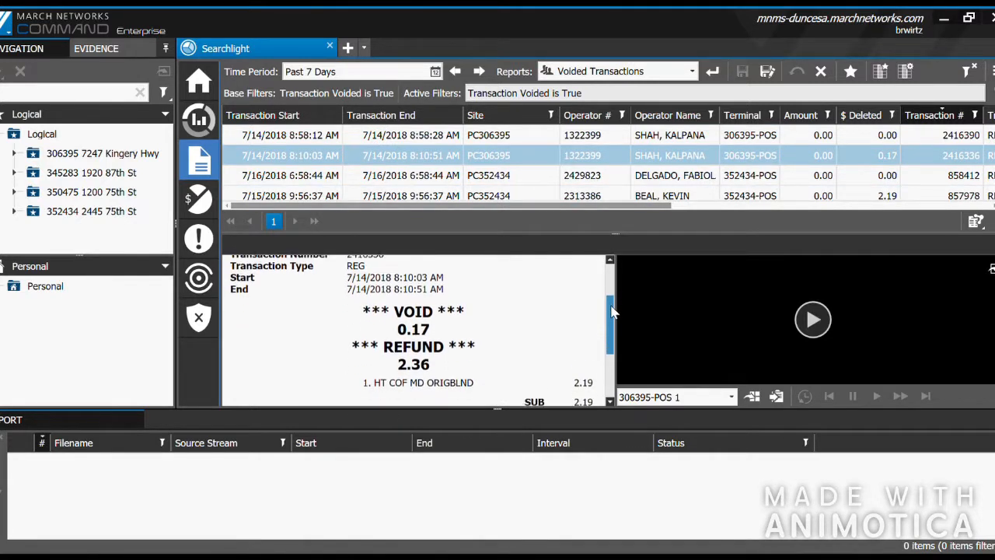
scroll(down, 3)
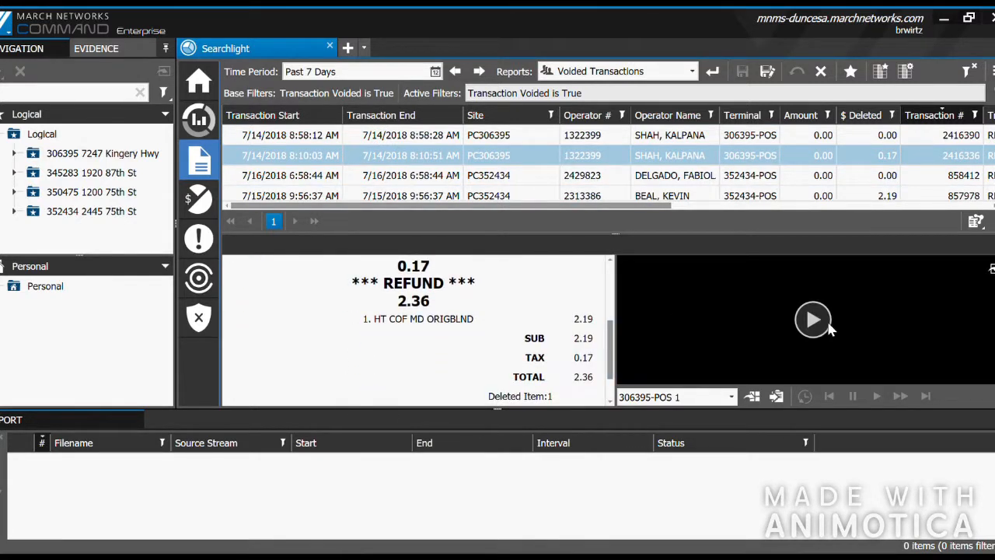
click(814, 321)
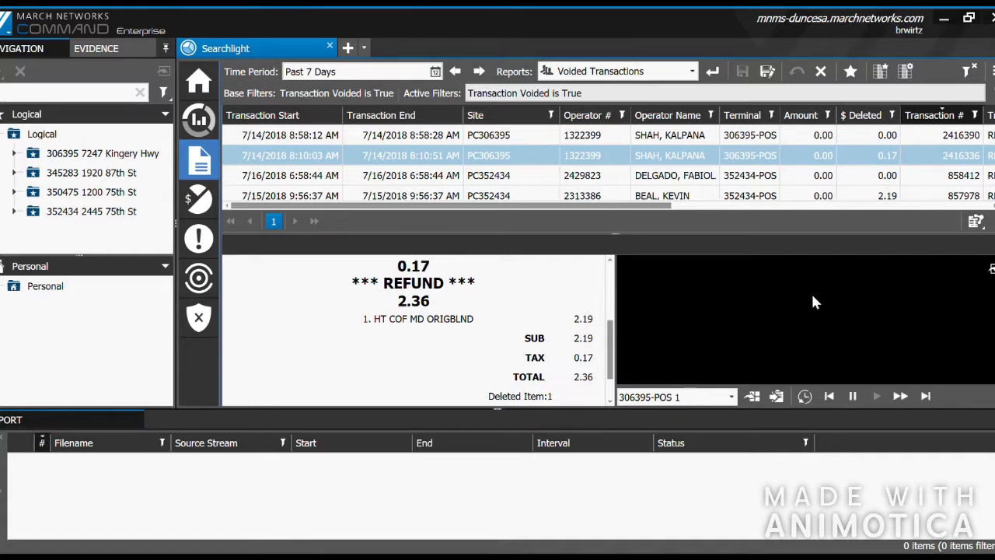
click(877, 397)
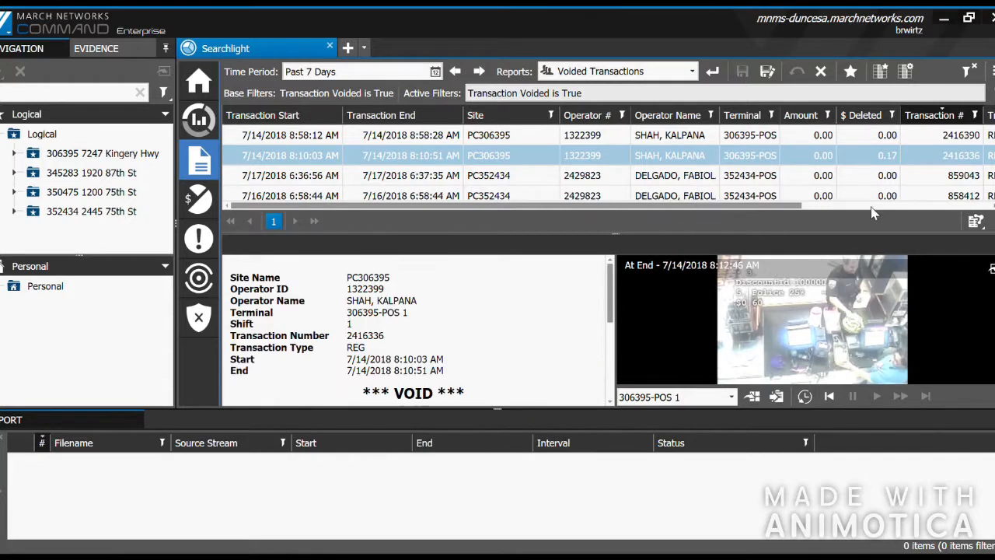
mouse_move(739, 171)
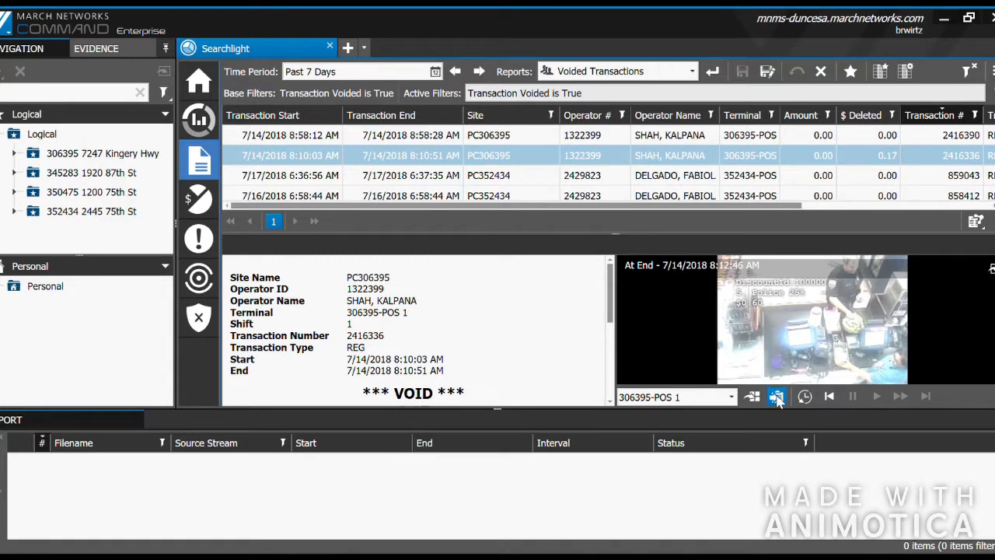
Add the transaction's evidence to a new case, keeping the default name Case 20180717.213009
click(777, 396)
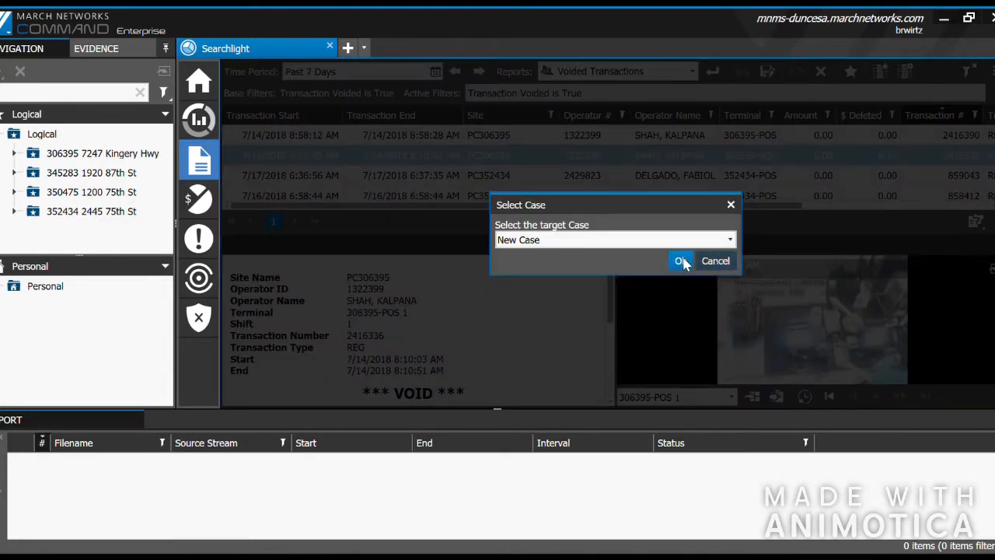
click(681, 261)
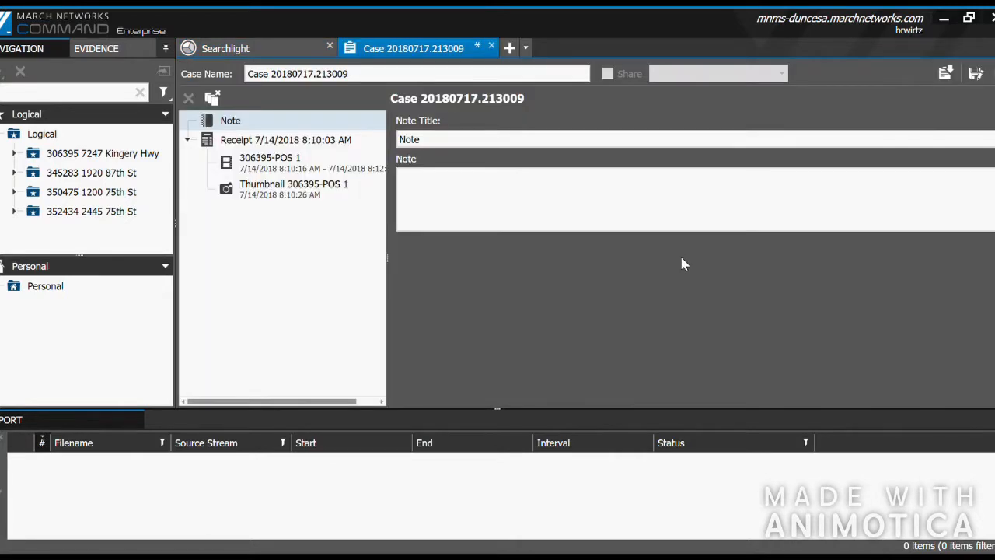
click(417, 73)
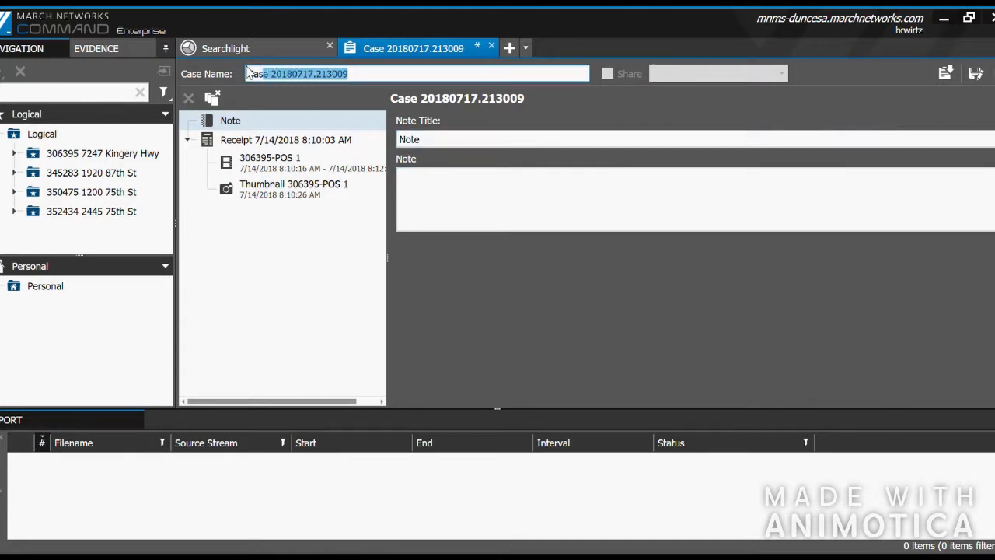
click(437, 140)
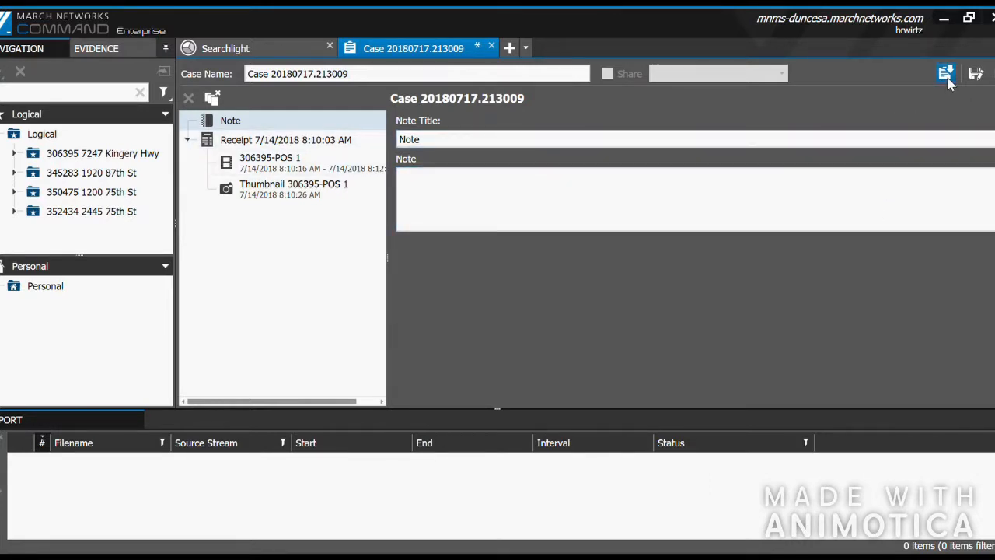
Export the case in CME (Native) format to the default Videos destination
click(945, 73)
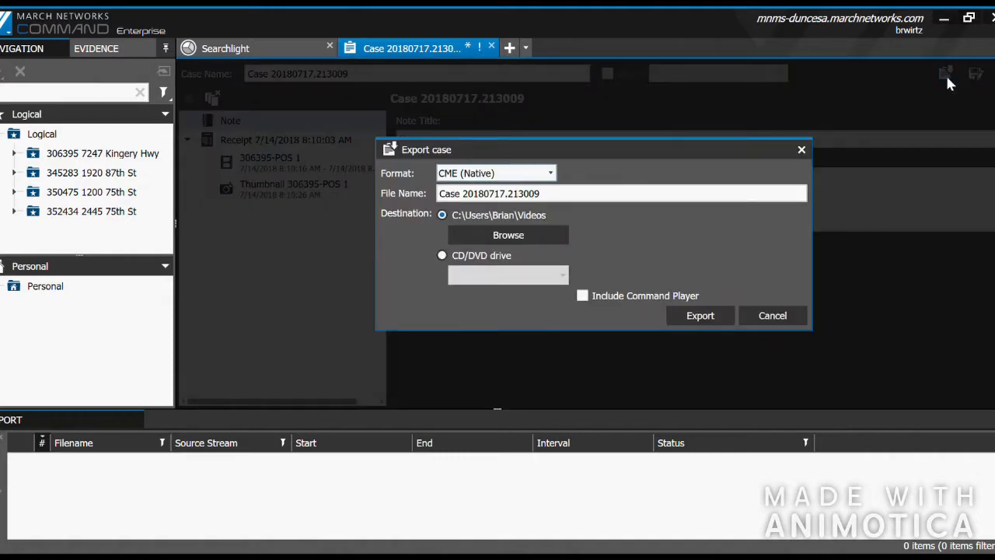
click(666, 193)
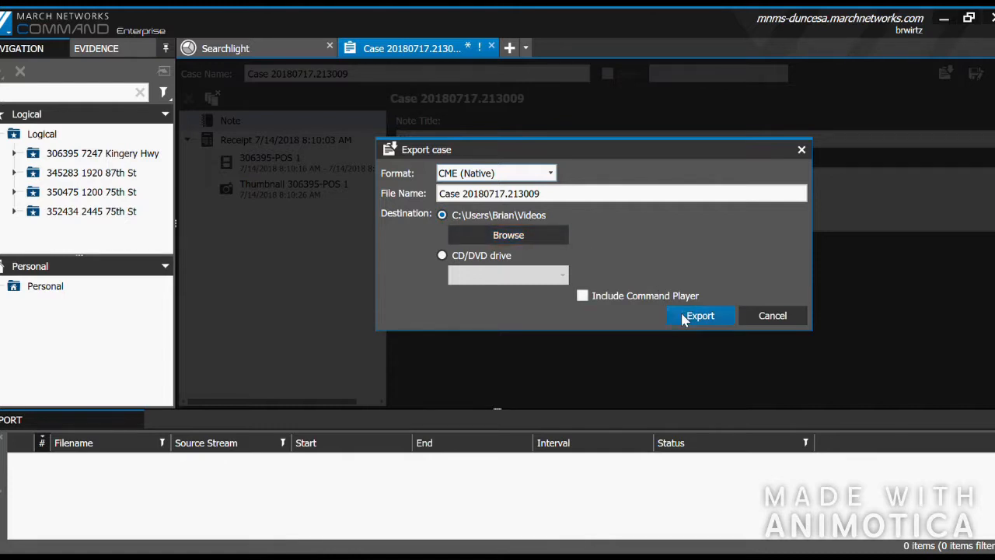
click(699, 314)
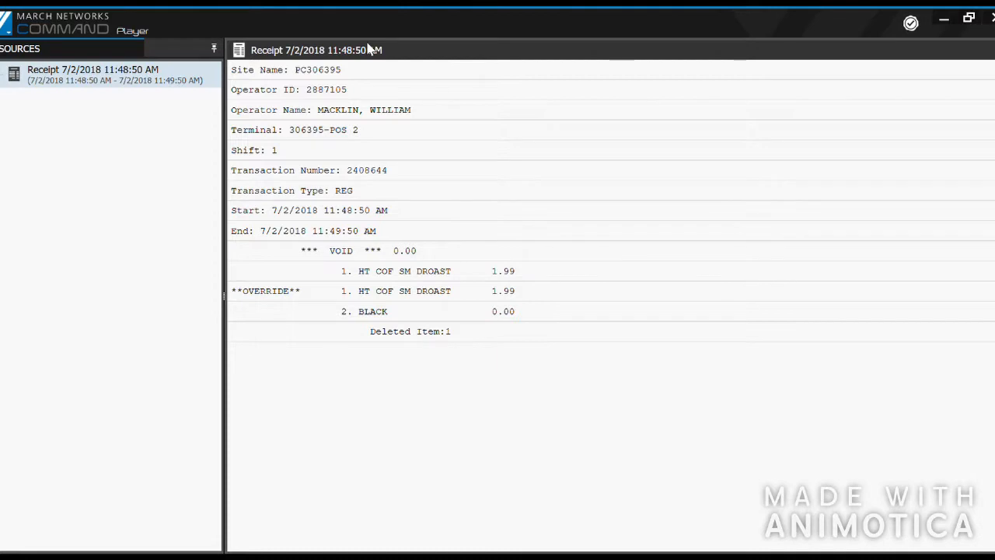
View the receipt, play the 306395-POS 2 video, then show the camera thumbnail
click(311, 68)
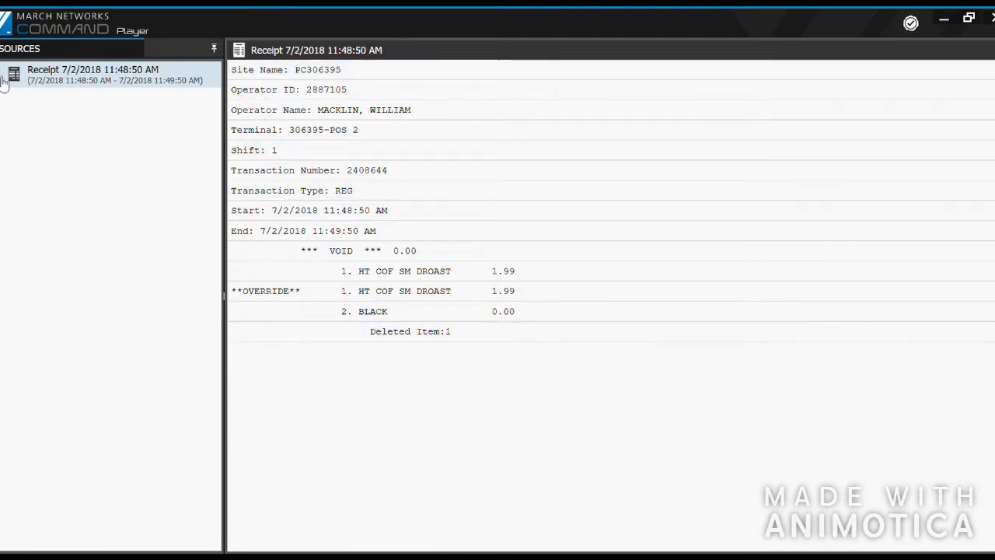
click(78, 101)
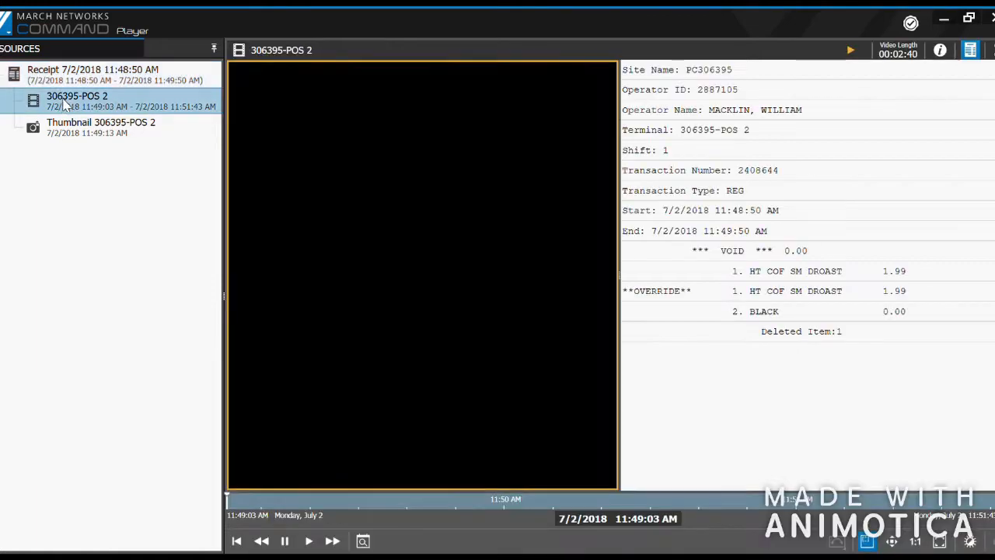
click(308, 542)
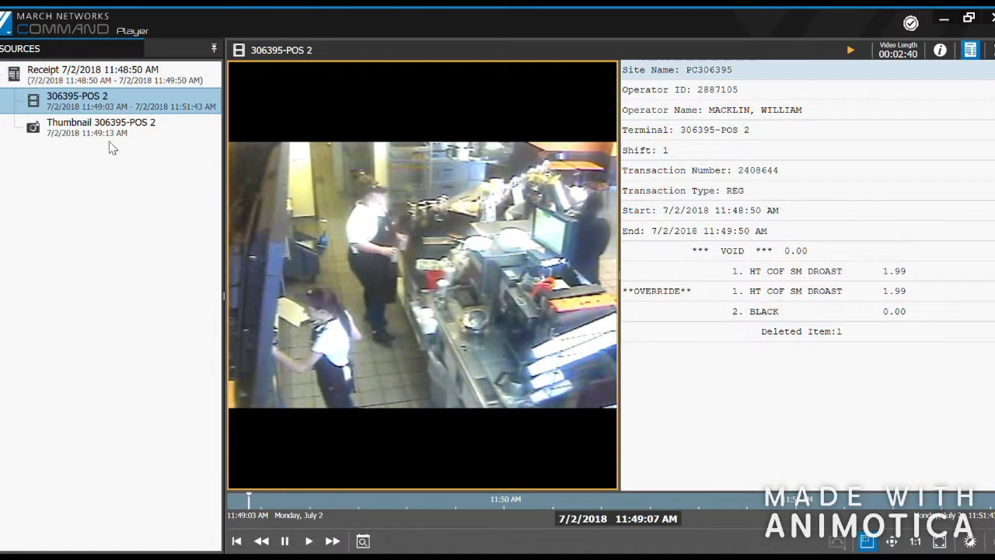
click(102, 121)
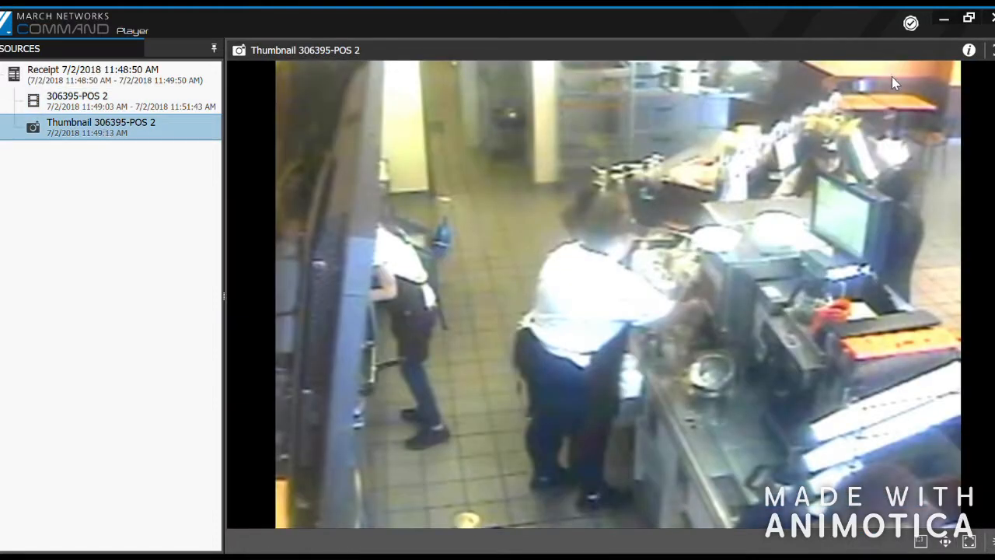